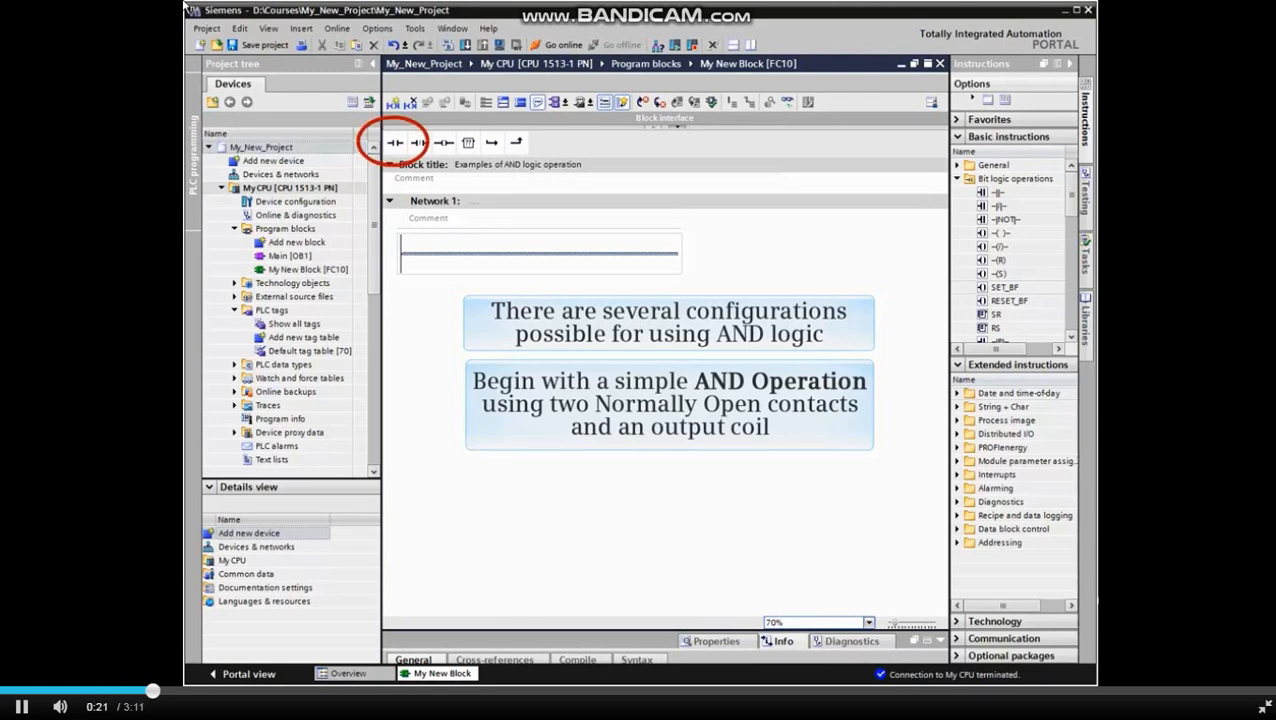
- Insert two normally open contacts in series into Network 1
left_click(395, 142)
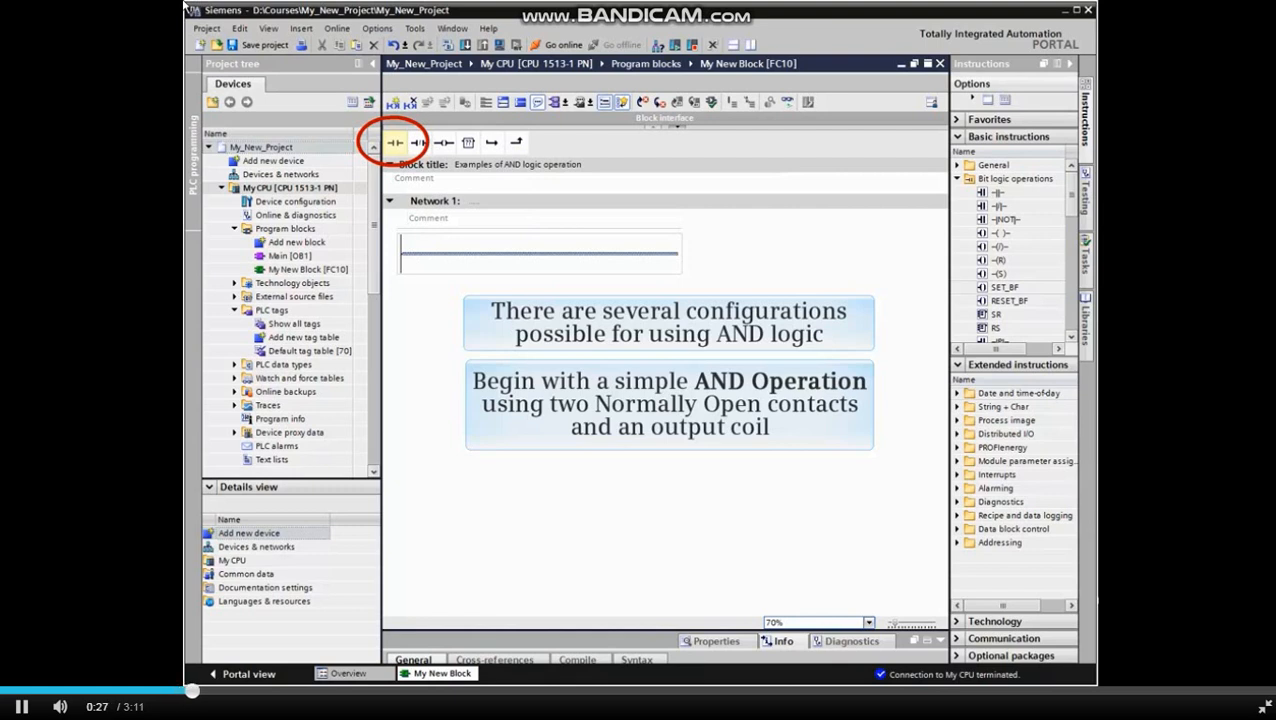
left_click(395, 142)
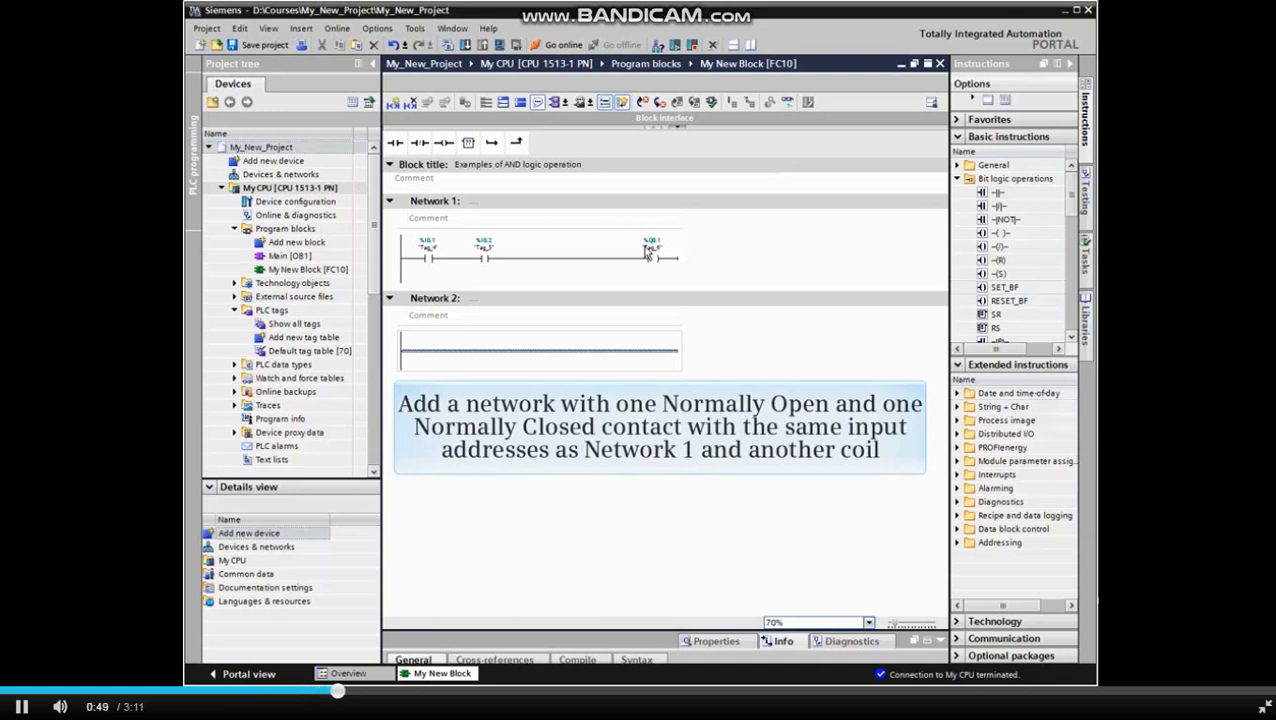
- Add a normally open contact to Network 2 and address the contact %I0.2
left_click(395, 142)
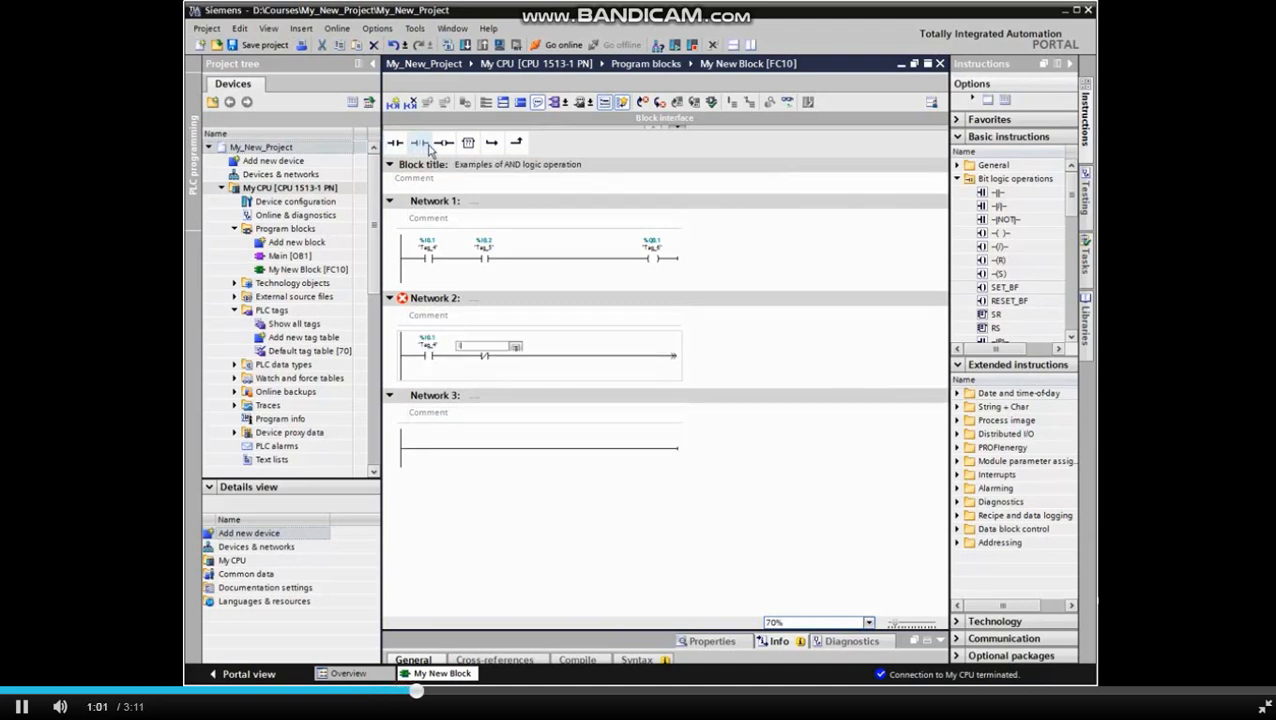
type("%I0.2")
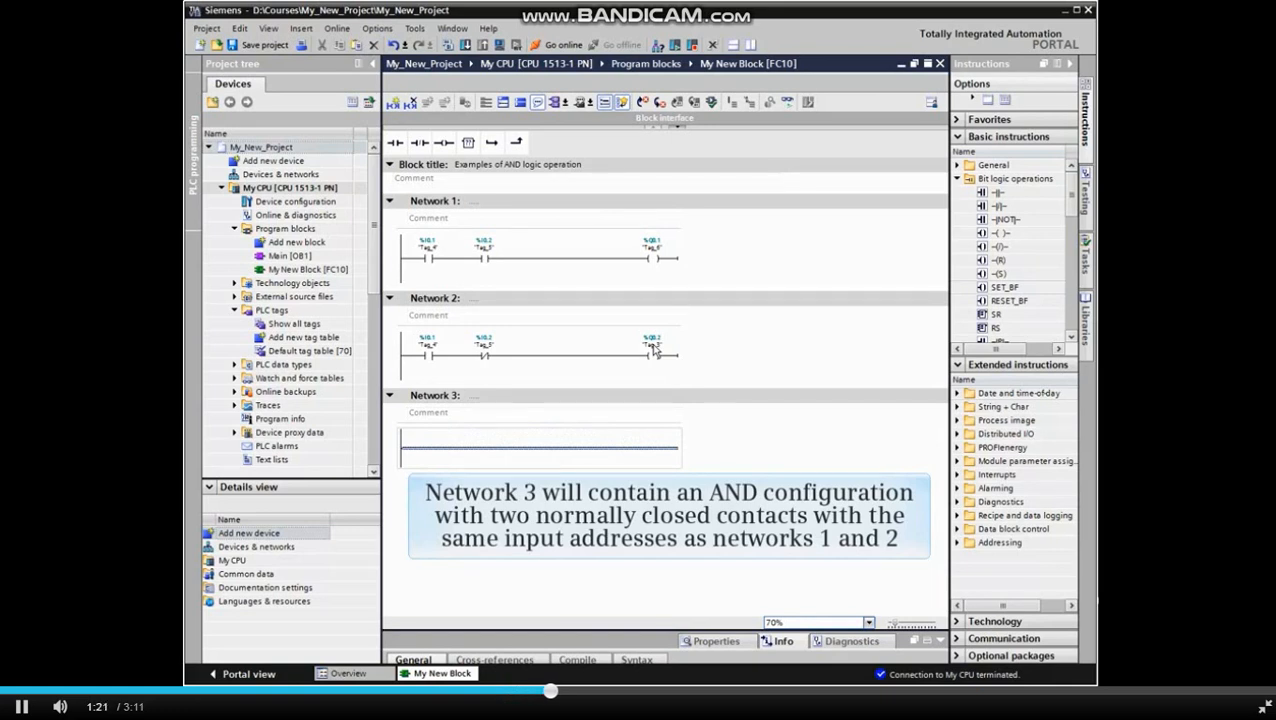
- Insert a normally closed contact into Network 3
left_click(420, 142)
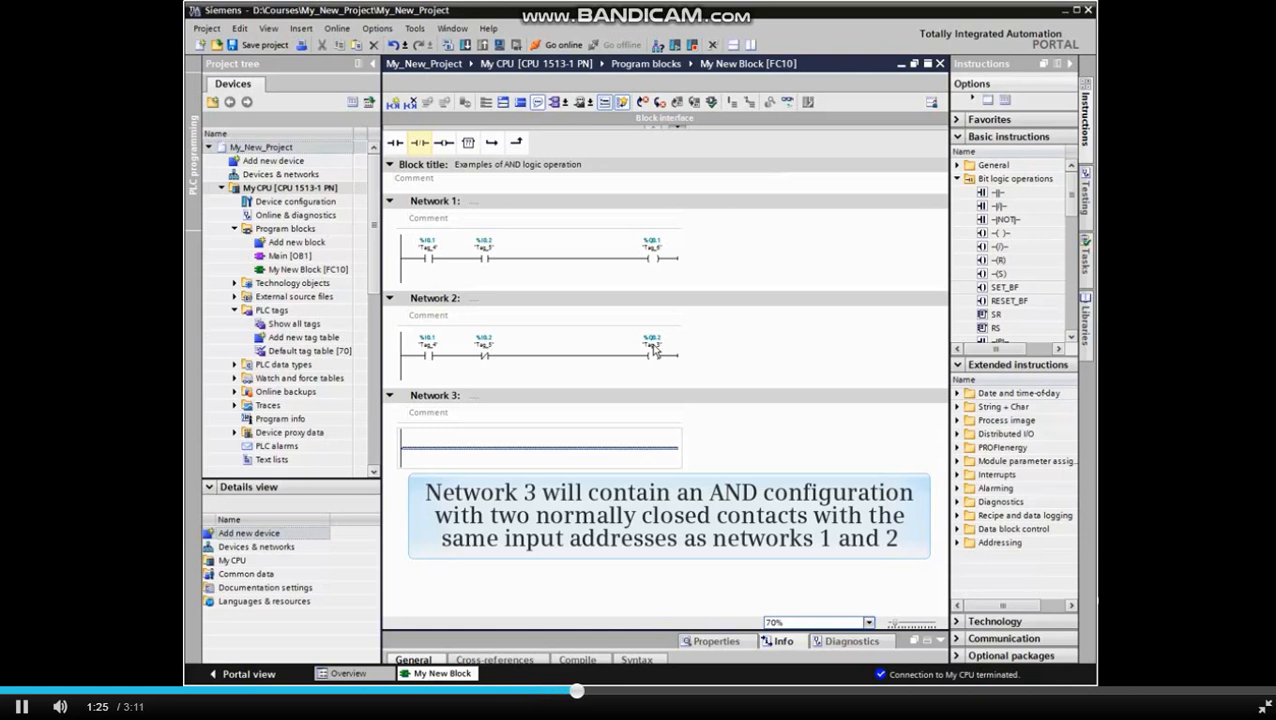
mouse_move(419, 142)
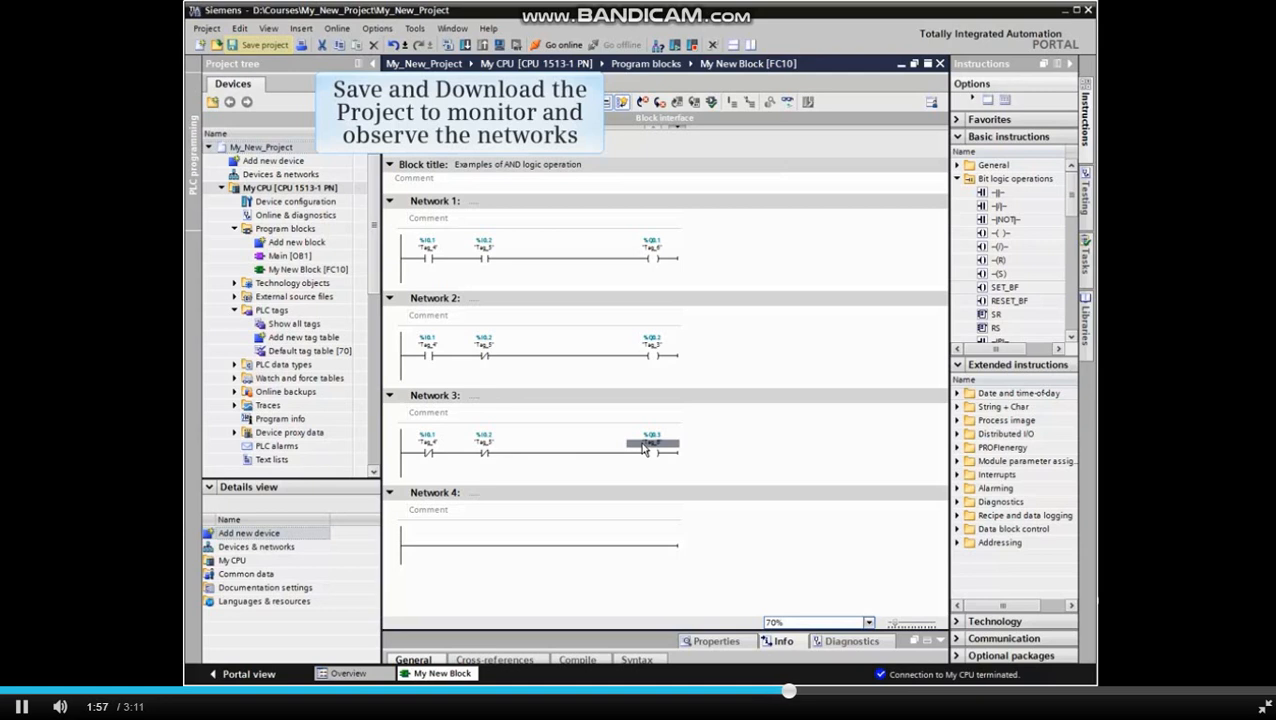
- Download FC10 to the CPU, then go online and monitor the networks
left_click(262, 45)
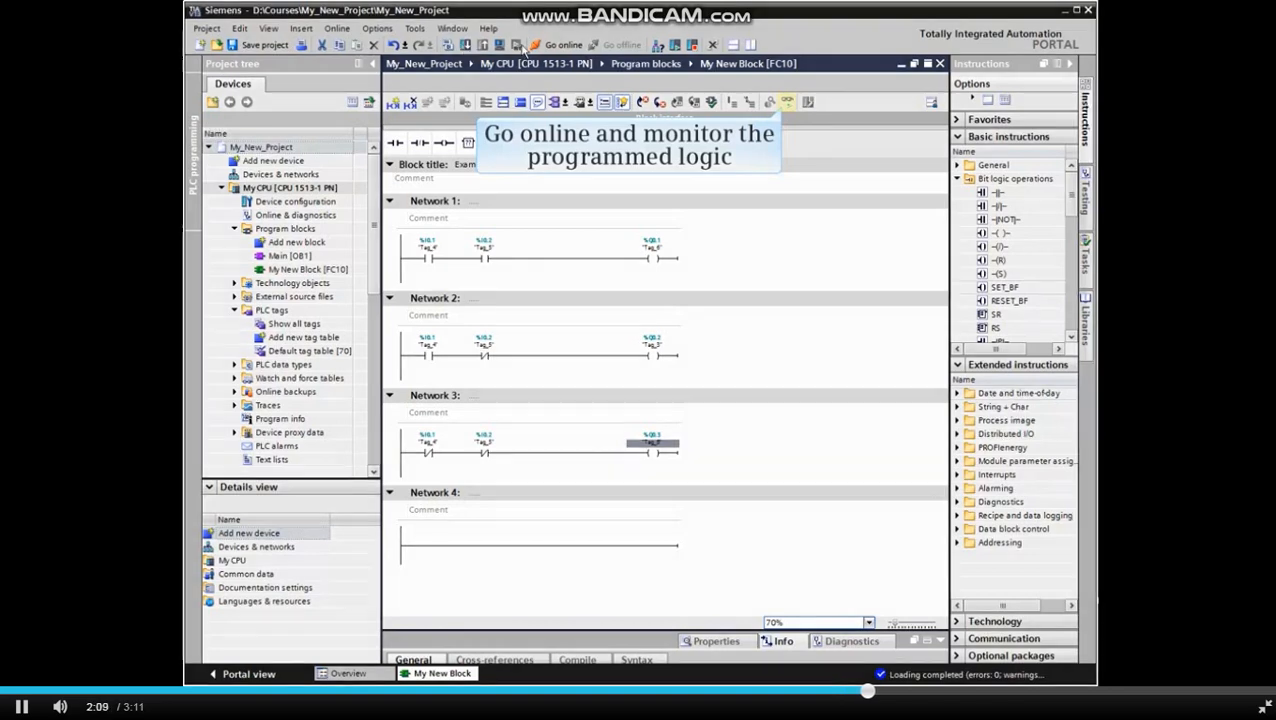
left_click(563, 45)
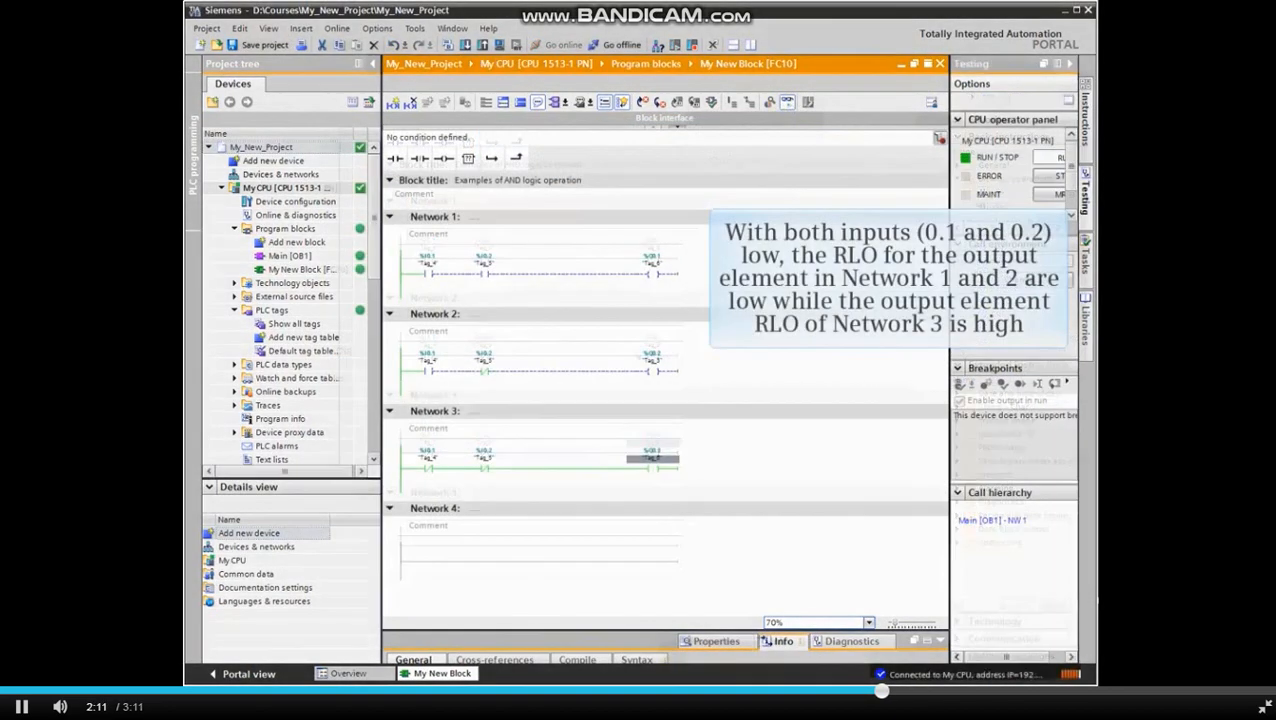